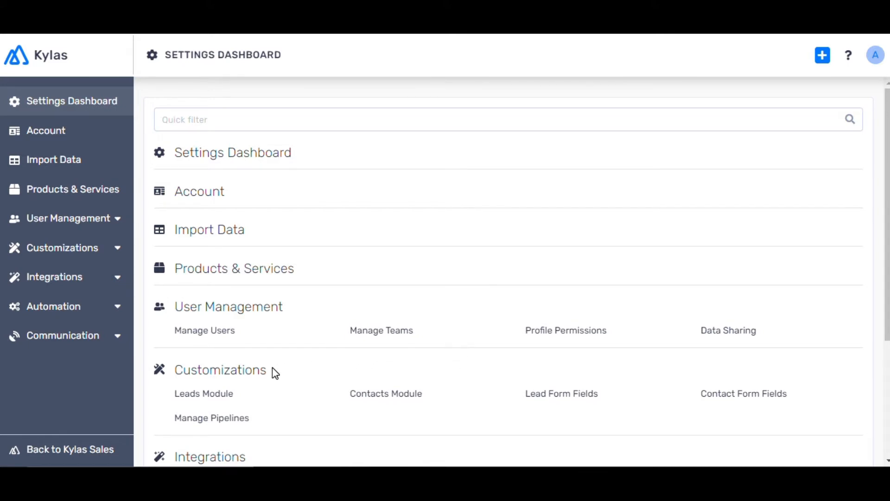
Step: Open the Leads Module page under Customizations on the Settings Dashboard
{"action": "left_click", "coordinate": [203, 392]}
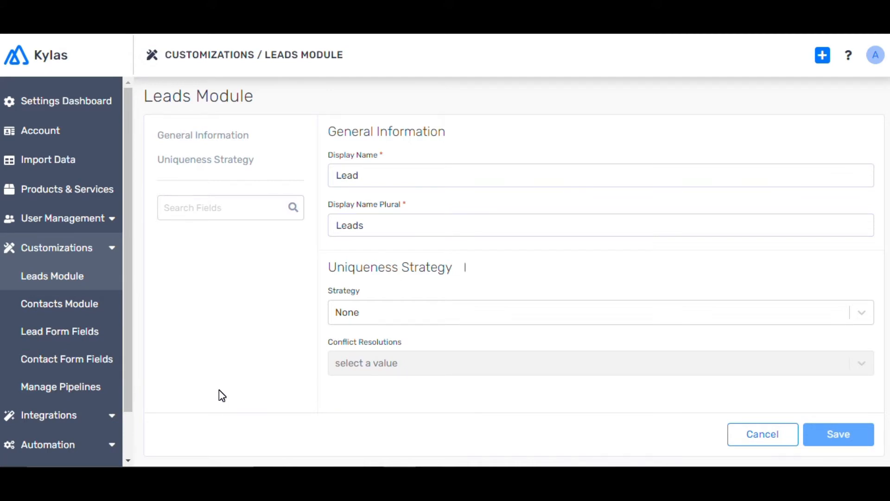
{"action": "mouse_move", "coordinate": [409, 206]}
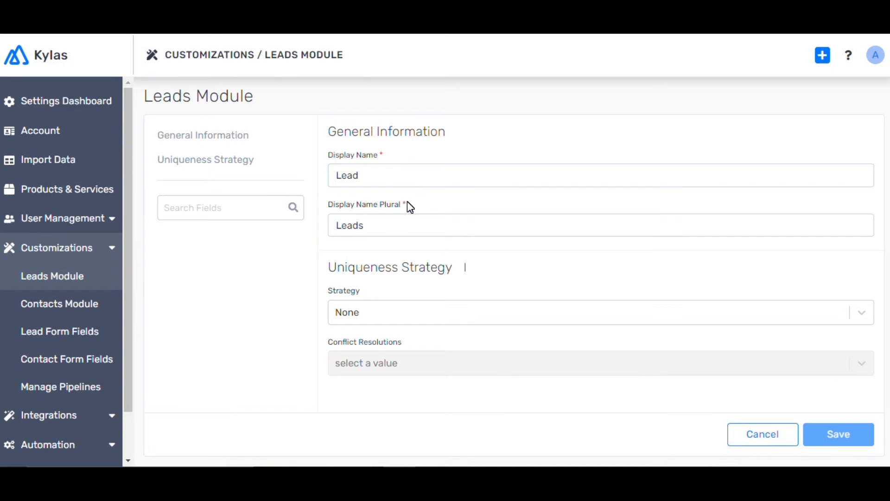
Step: Set the uniqueness strategy to Email & Phone and conflict resolution to Email
{"action": "left_click", "coordinate": [596, 312]}
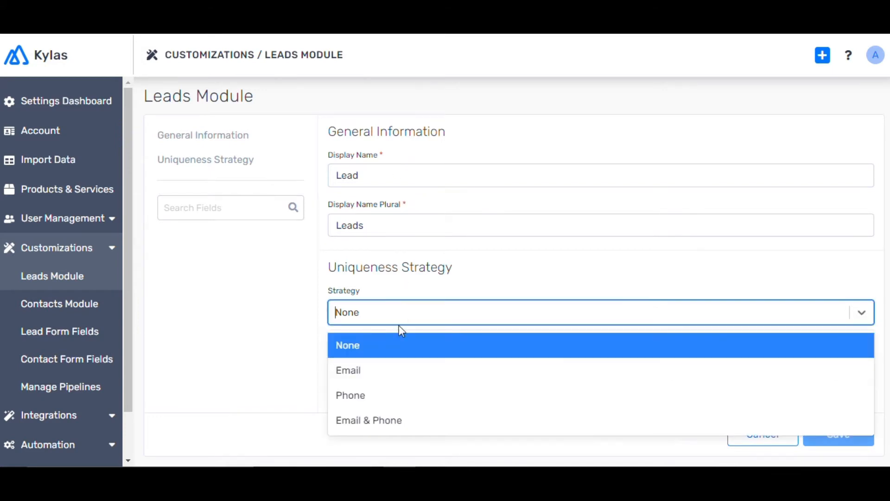
{"action": "left_click", "coordinate": [369, 420]}
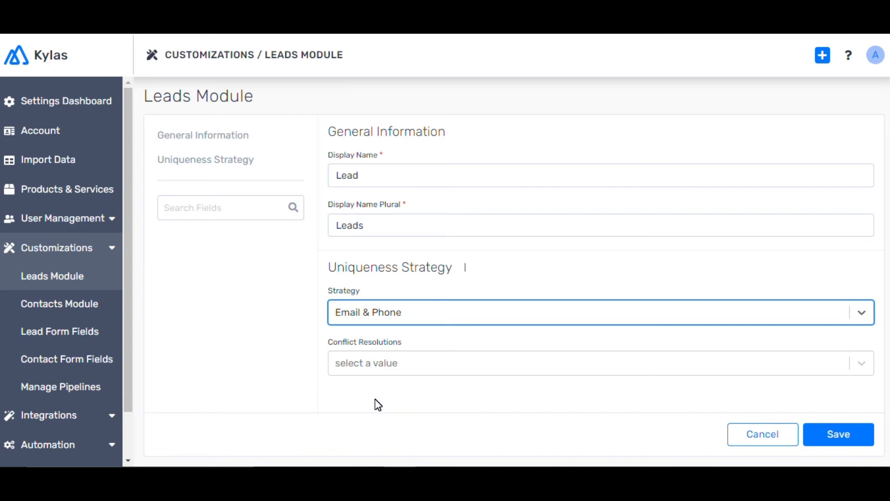
{"action": "left_click", "coordinate": [600, 362]}
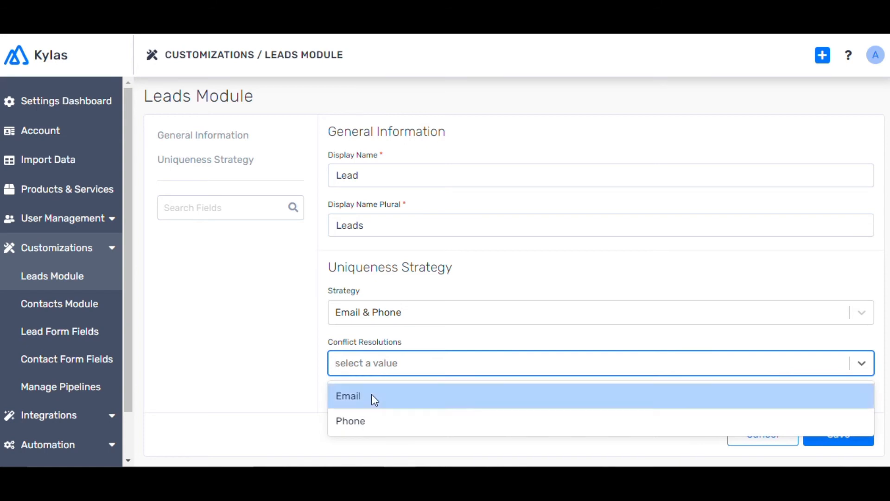
{"action": "left_click", "coordinate": [349, 396]}
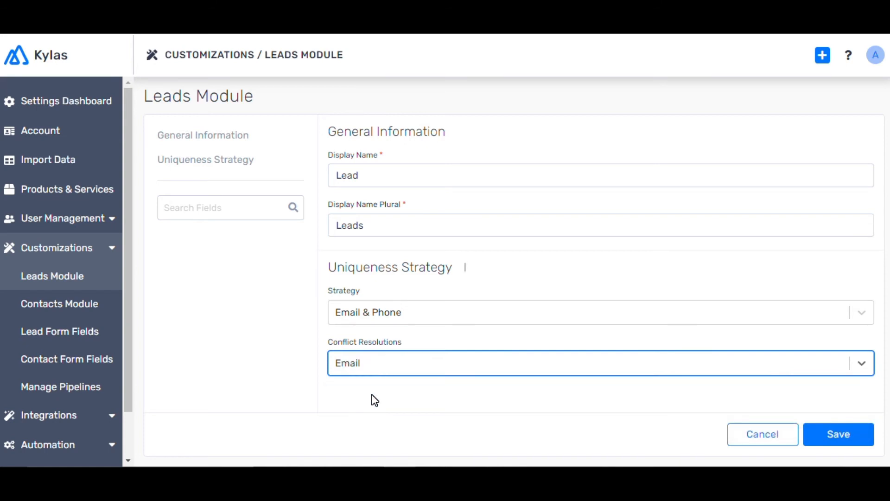